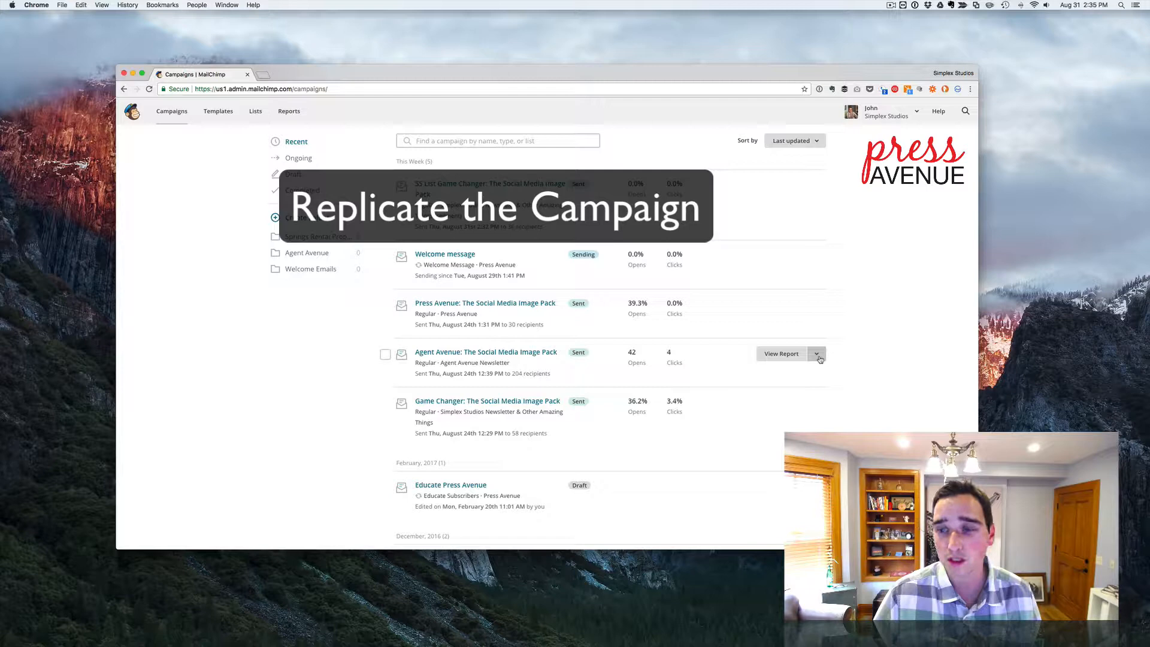
- Replicate the Agent Avenue: The Social Media Image Pack campaign from the Campaigns list
{"action": "left_click", "coordinate": [818, 353]}
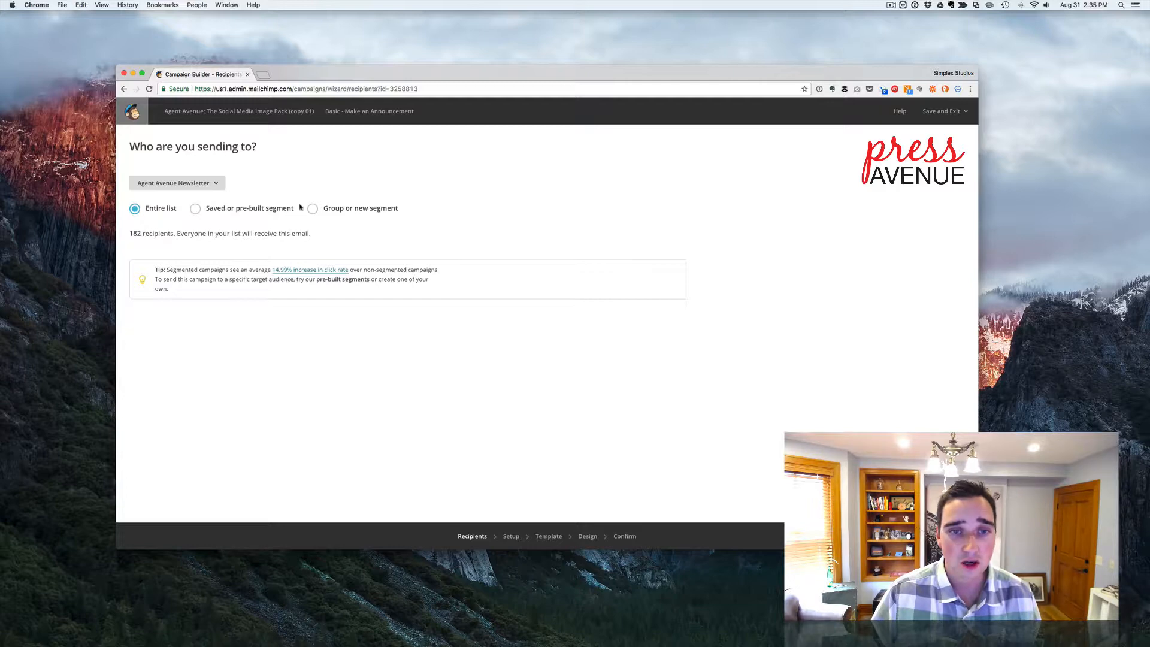
- Send to a group or new segment with contacts matching all conditions
{"action": "left_click", "coordinate": [312, 207]}
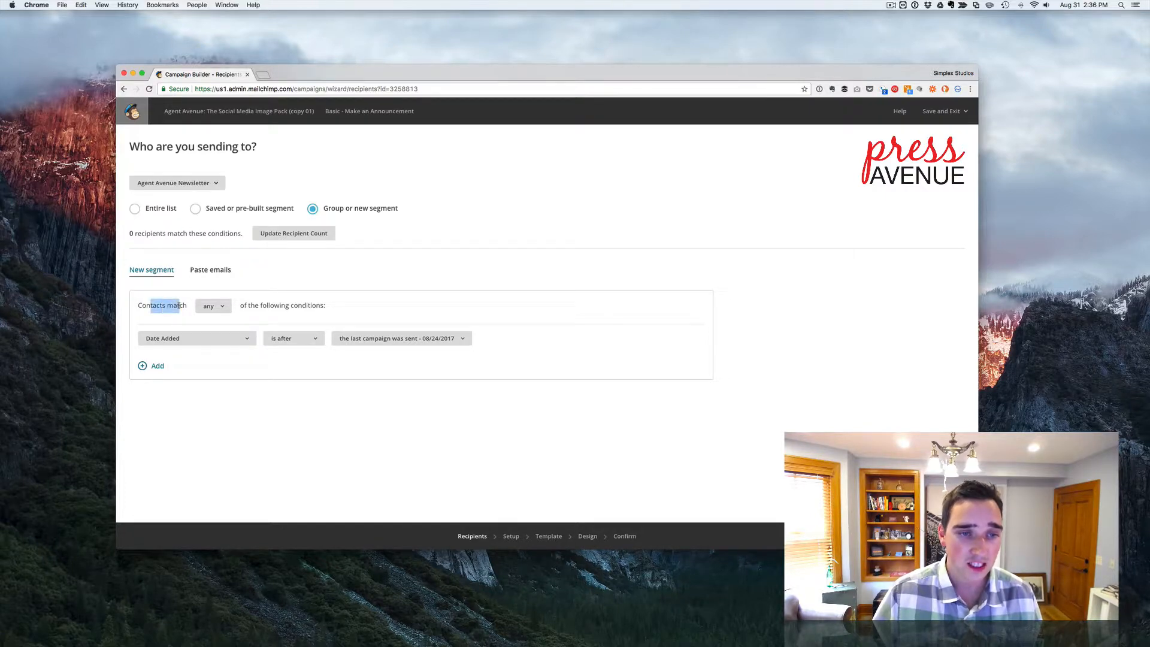
{"action": "left_click", "coordinate": [214, 306]}
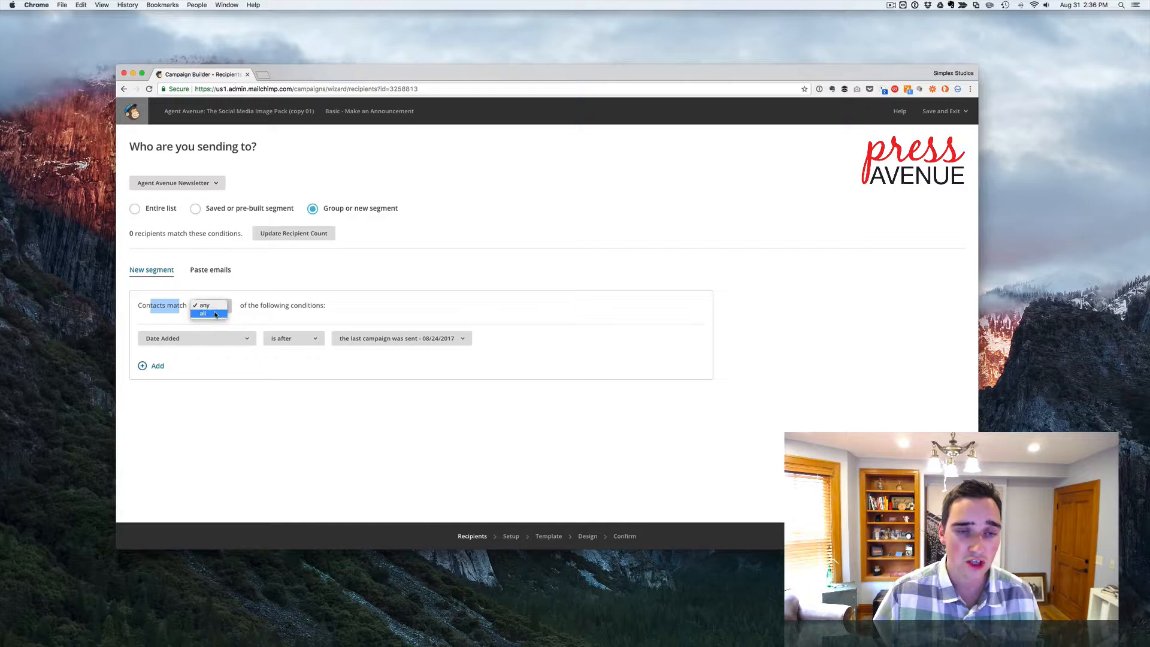
{"action": "left_click", "coordinate": [210, 313]}
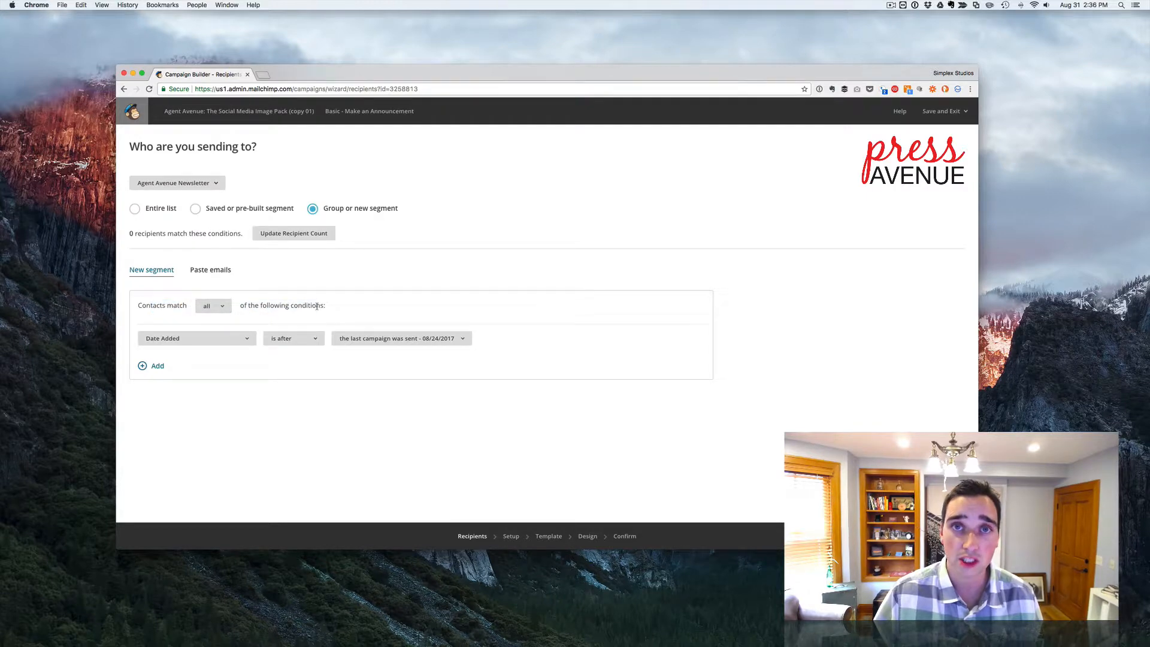
- Add a Campaign Activity 'was sent' Agent Avenue Social Media Image Pack condition and start a second one
{"action": "left_click", "coordinate": [195, 338]}
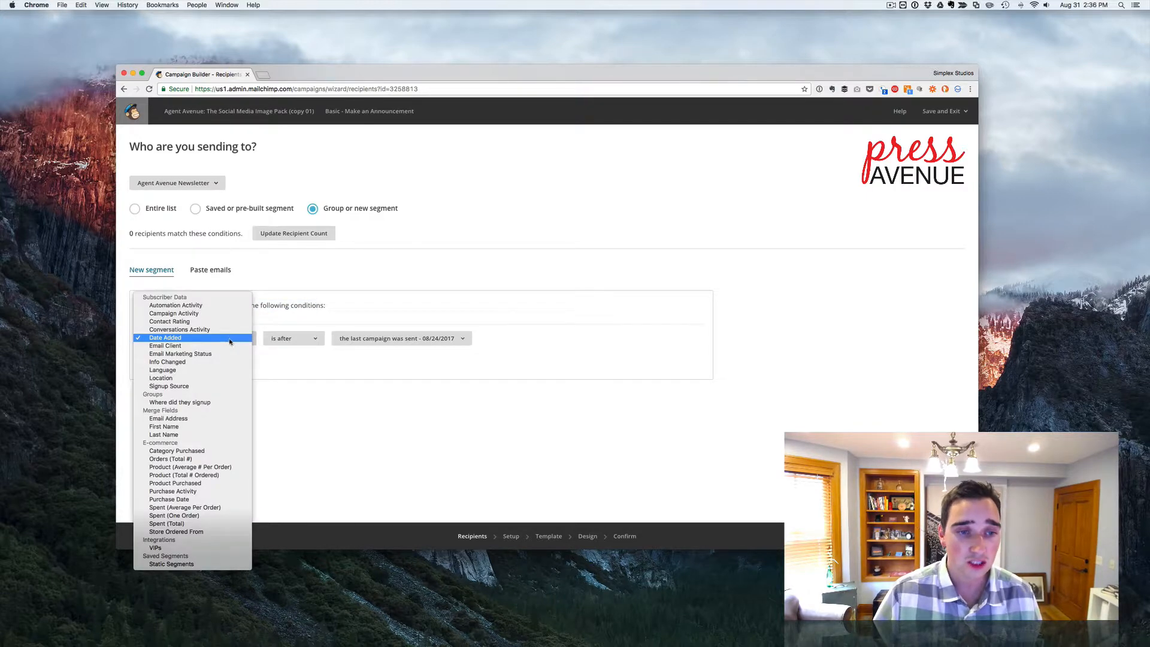
{"action": "left_click", "coordinate": [174, 313]}
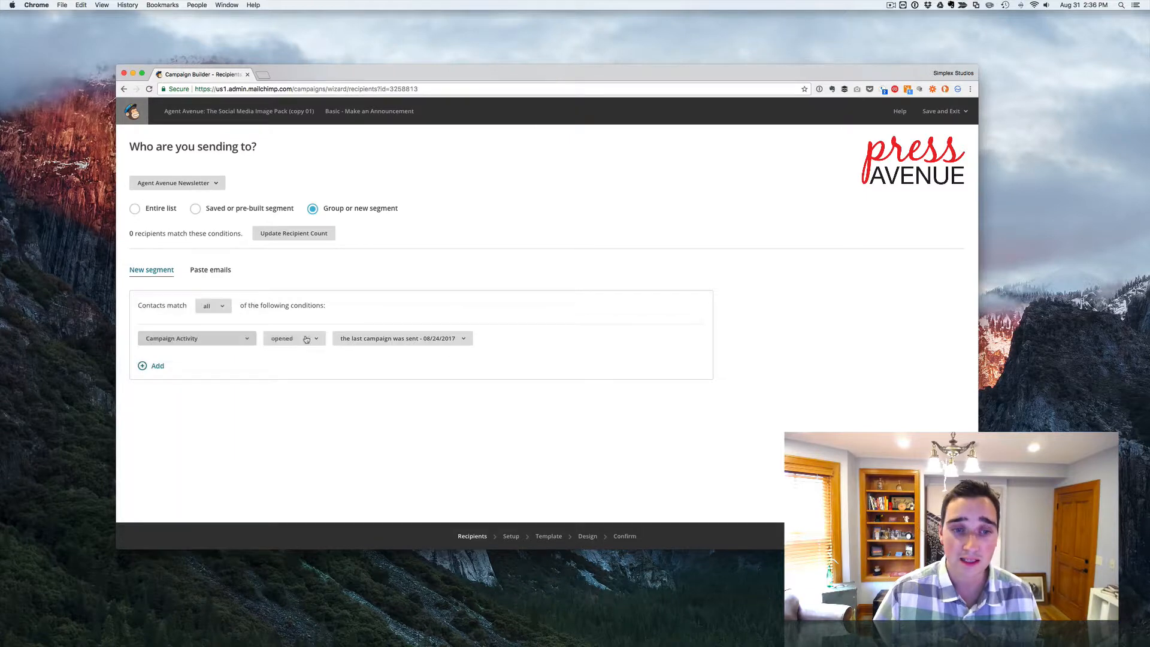
{"action": "left_click", "coordinate": [293, 338]}
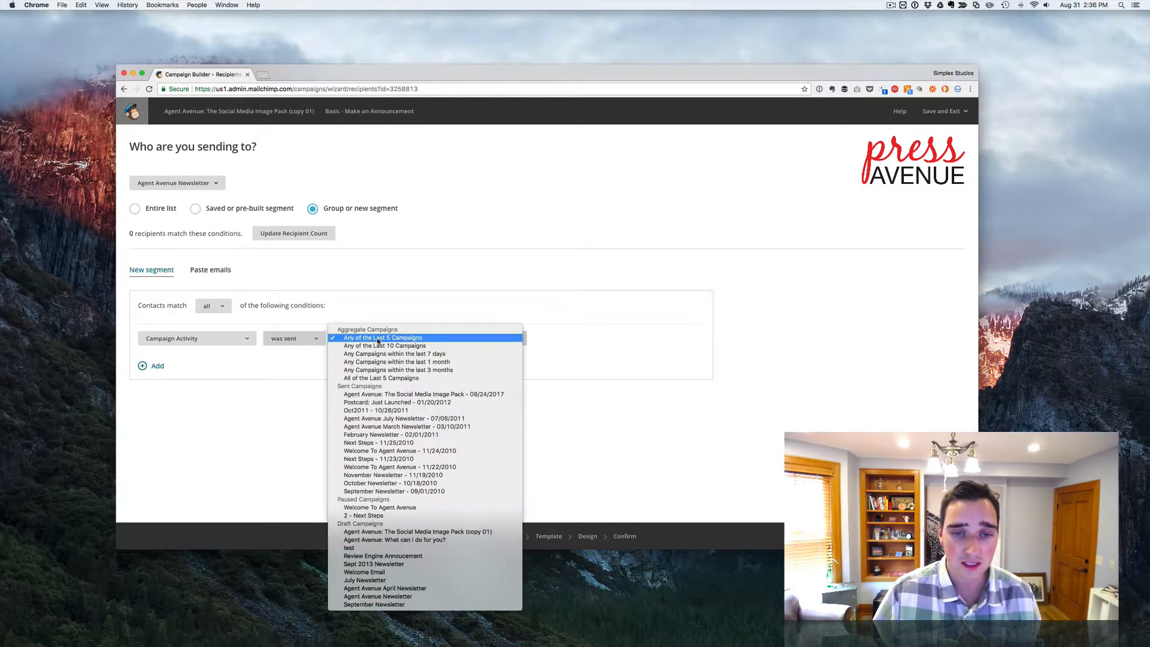
{"action": "left_click", "coordinate": [423, 394]}
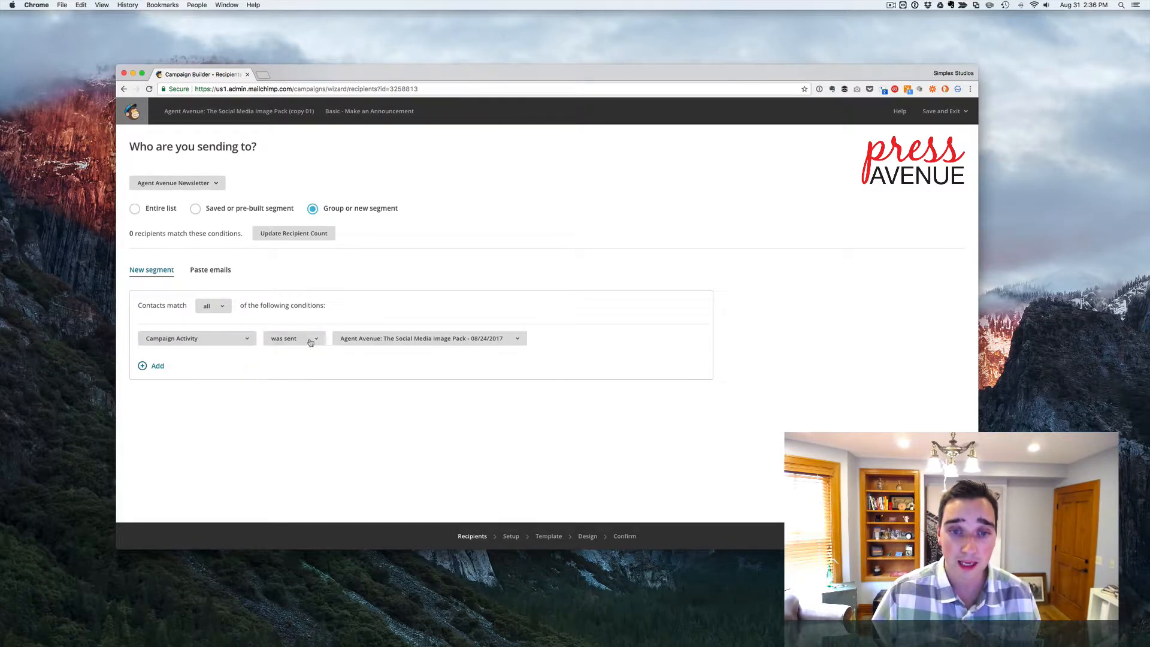
{"action": "left_click", "coordinate": [151, 365]}
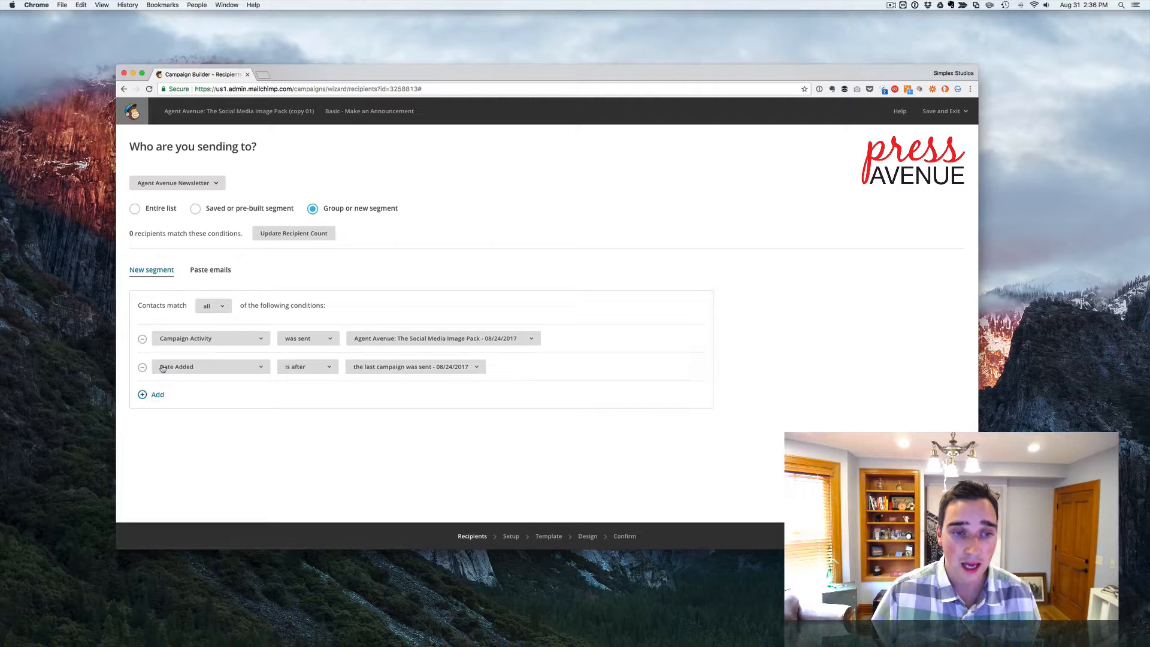
- Make the second condition Campaign Activity 'did not open' that campaign and refresh the count to 144
{"action": "left_click", "coordinate": [211, 366]}
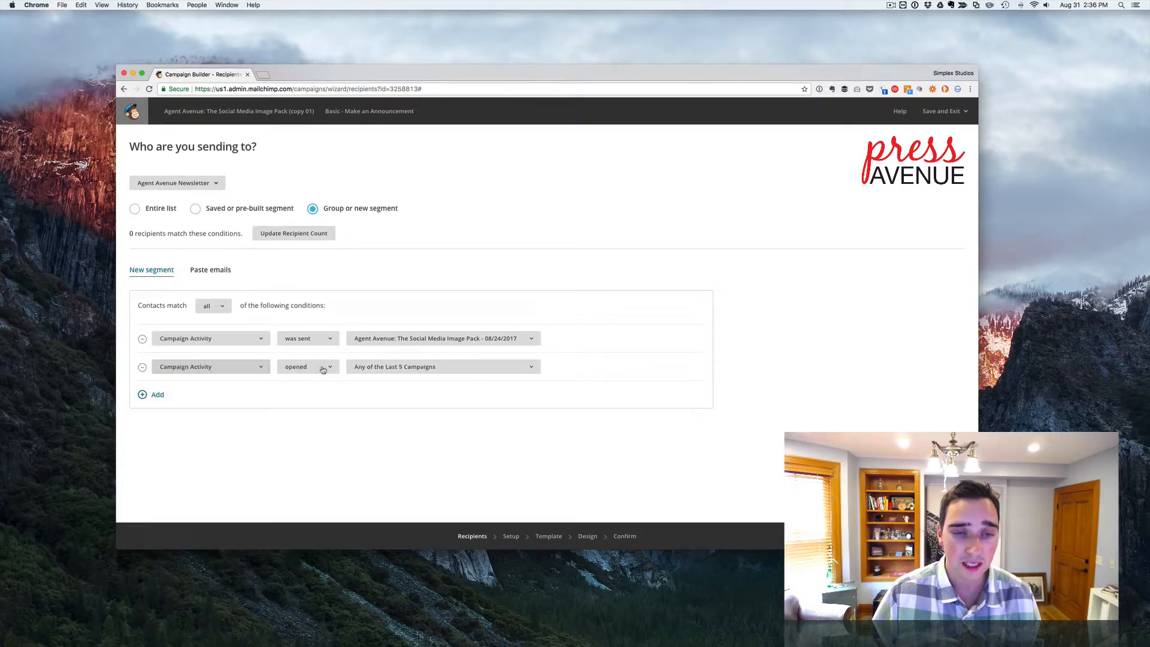
{"action": "left_click", "coordinate": [308, 367]}
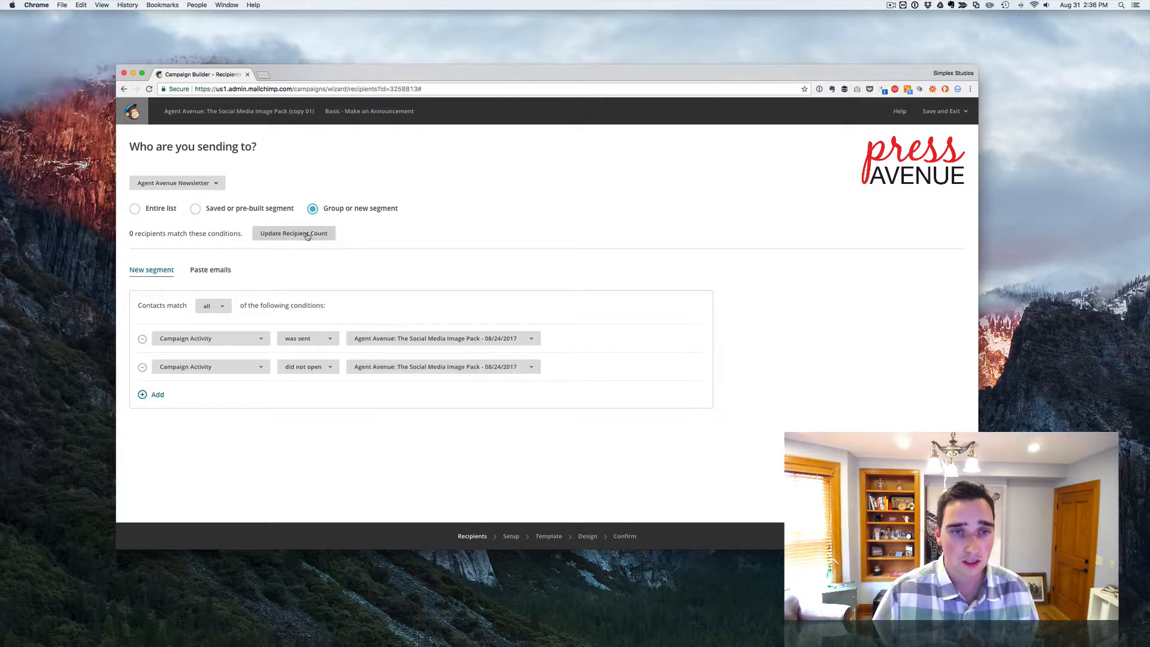
{"action": "left_click", "coordinate": [301, 233]}
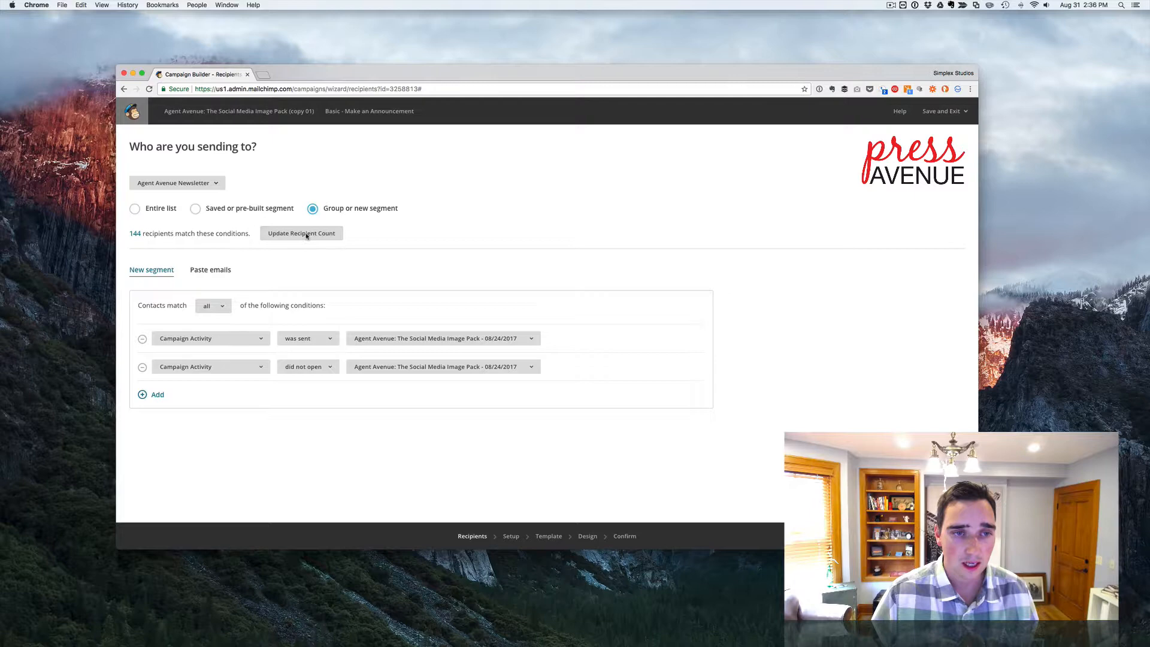
{"action": "mouse_move", "coordinate": [438, 247]}
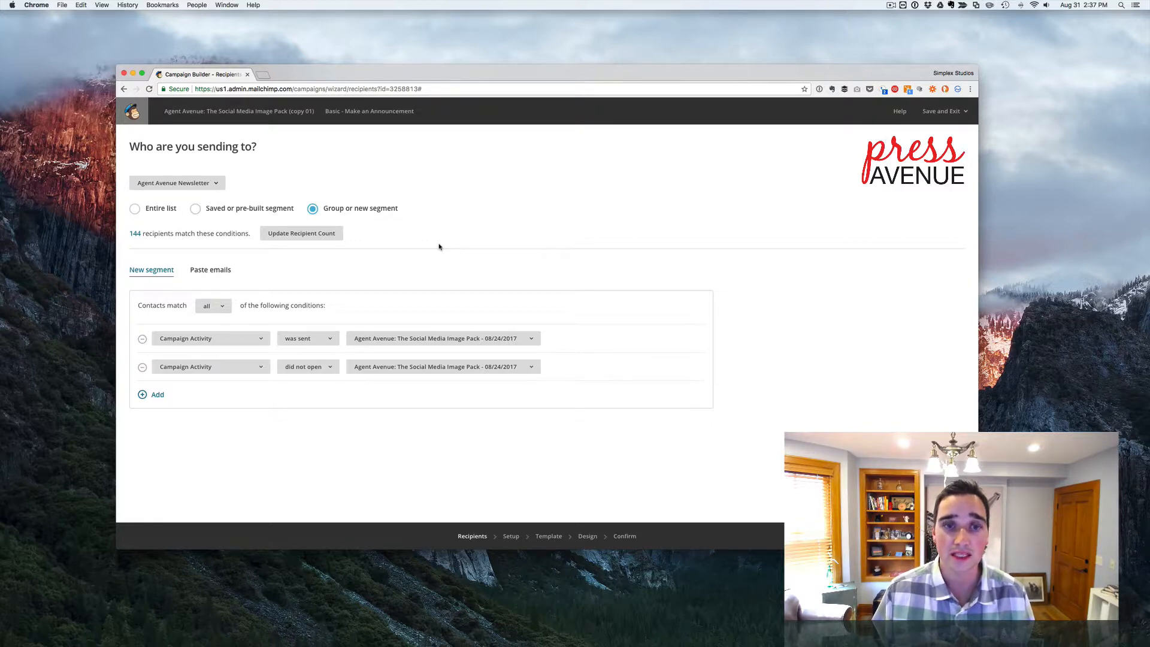
{"action": "mouse_move", "coordinate": [499, 434]}
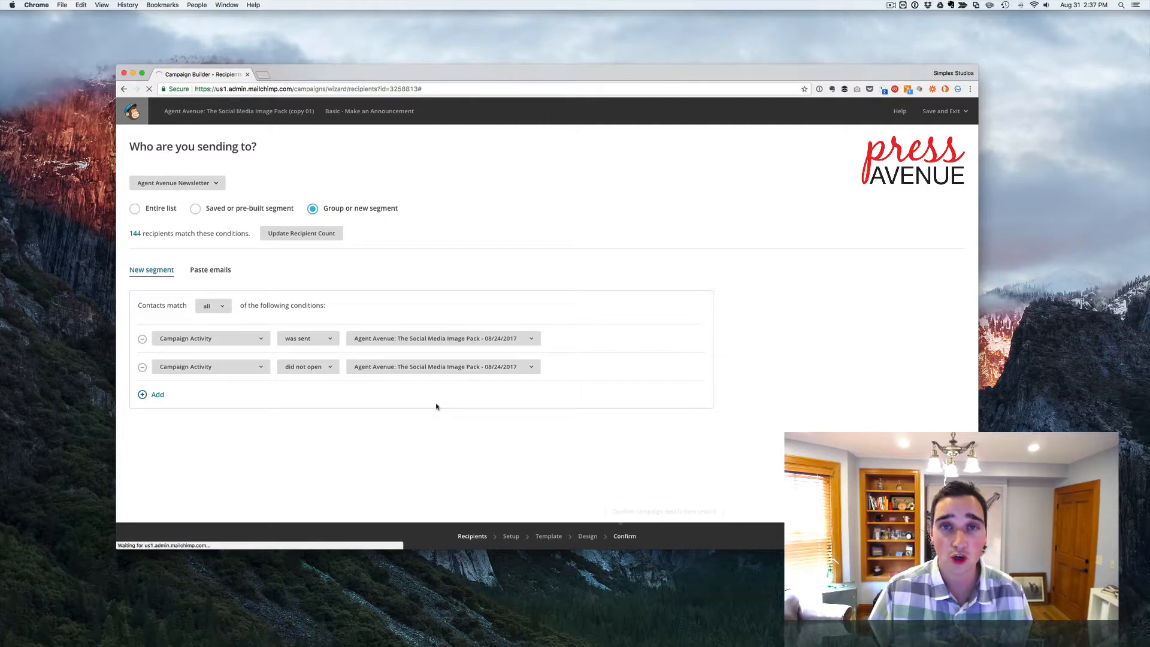
- Confirm to reach the 'You're all set to send!' review for the 144-recipient segment
{"action": "left_click", "coordinate": [625, 536]}
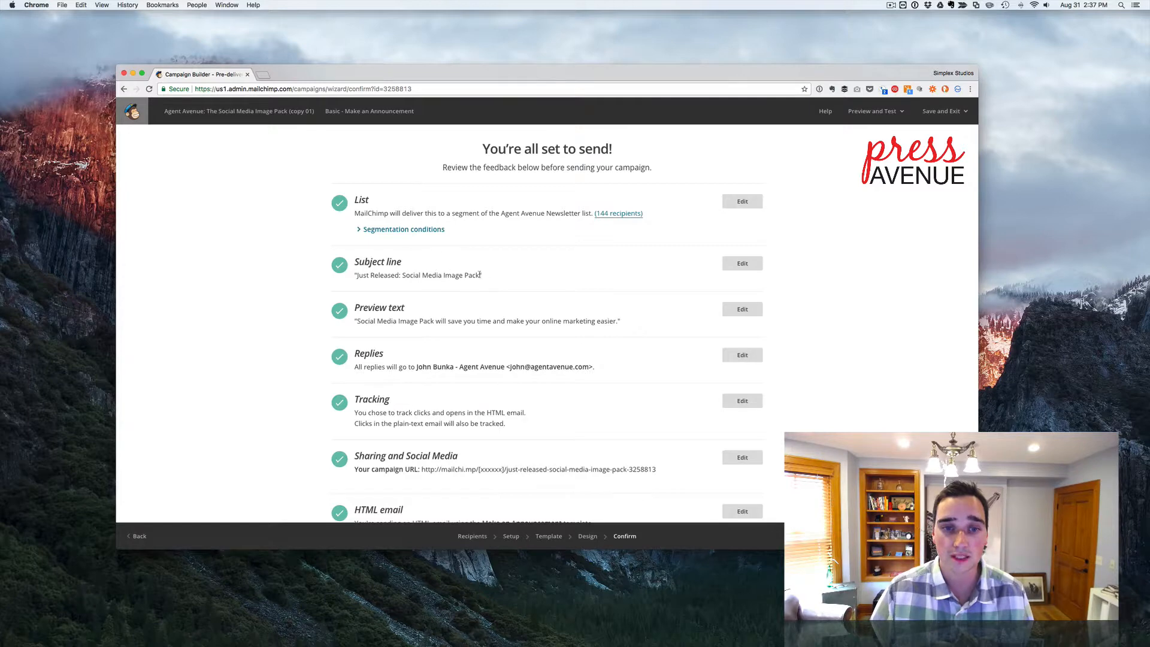
{"action": "scroll", "scroll_direction": "down", "scroll_amount": 3}
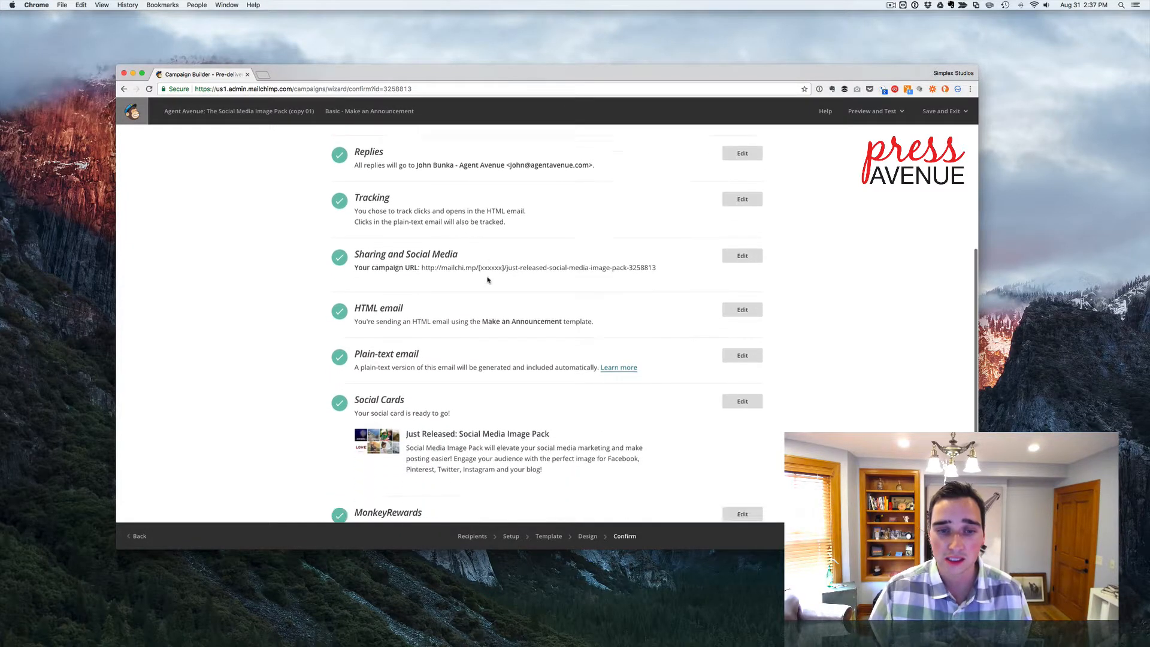
{"action": "scroll", "scroll_direction": "down", "scroll_amount": 3}
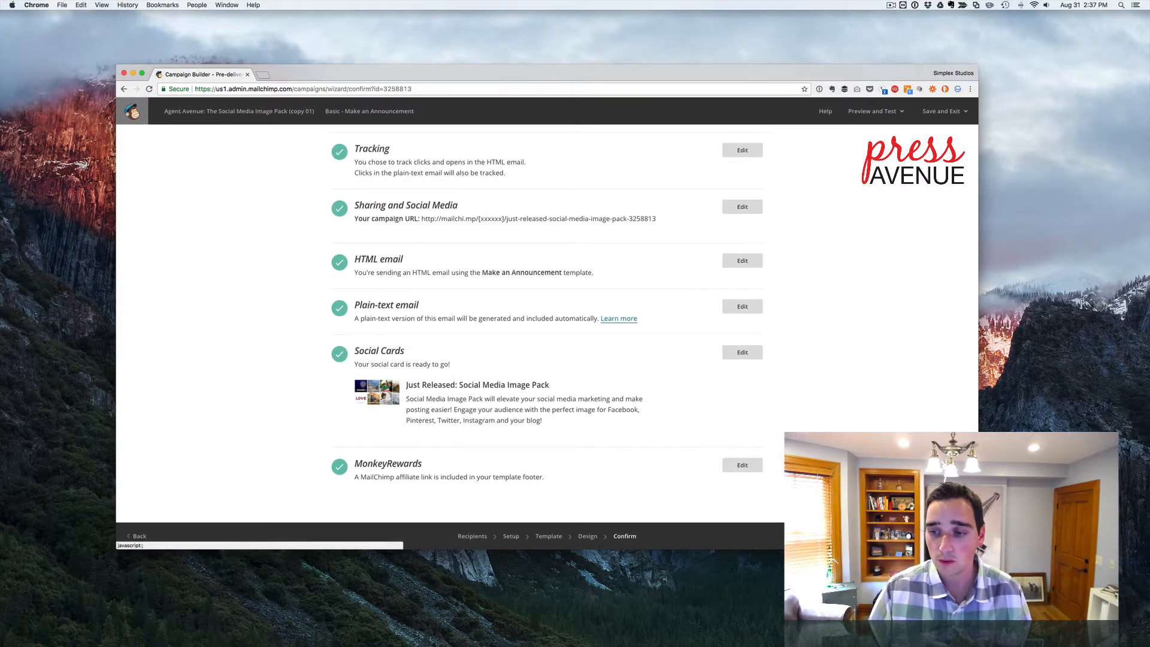